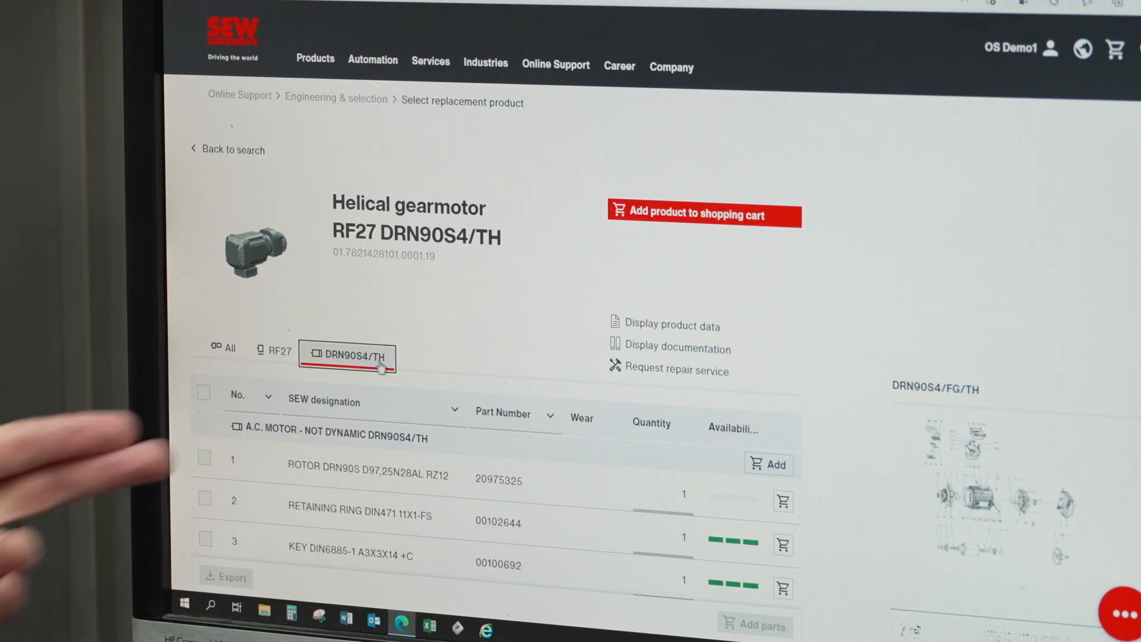
Filter spare parts by 'fan' and add the FAN GUARD DRN90 to the cart
type("fan")
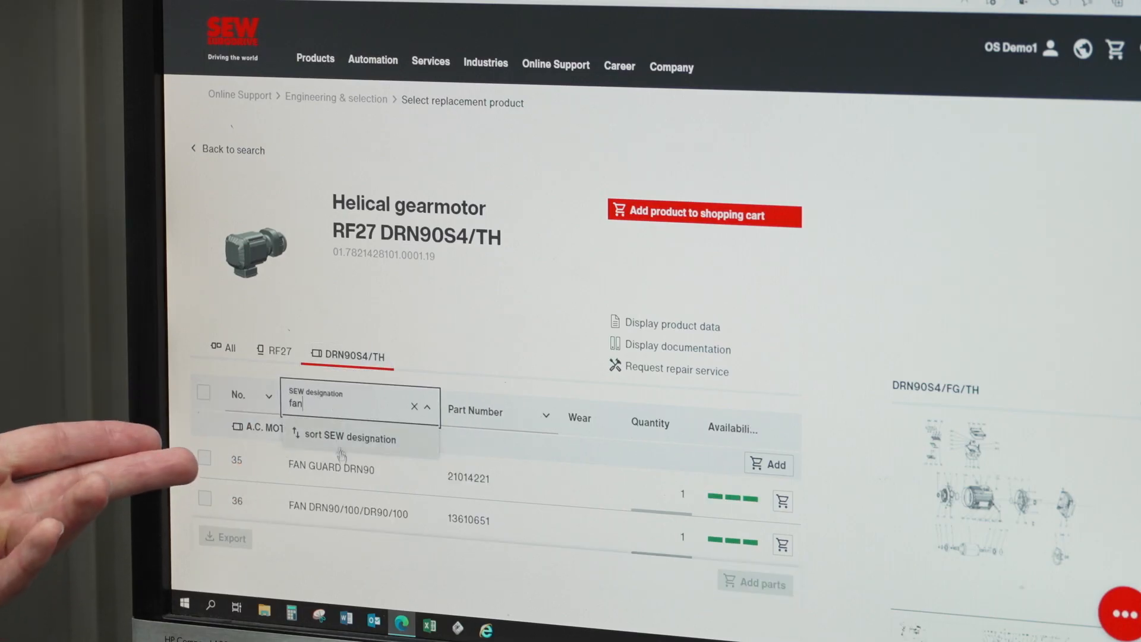
left_click(205, 458)
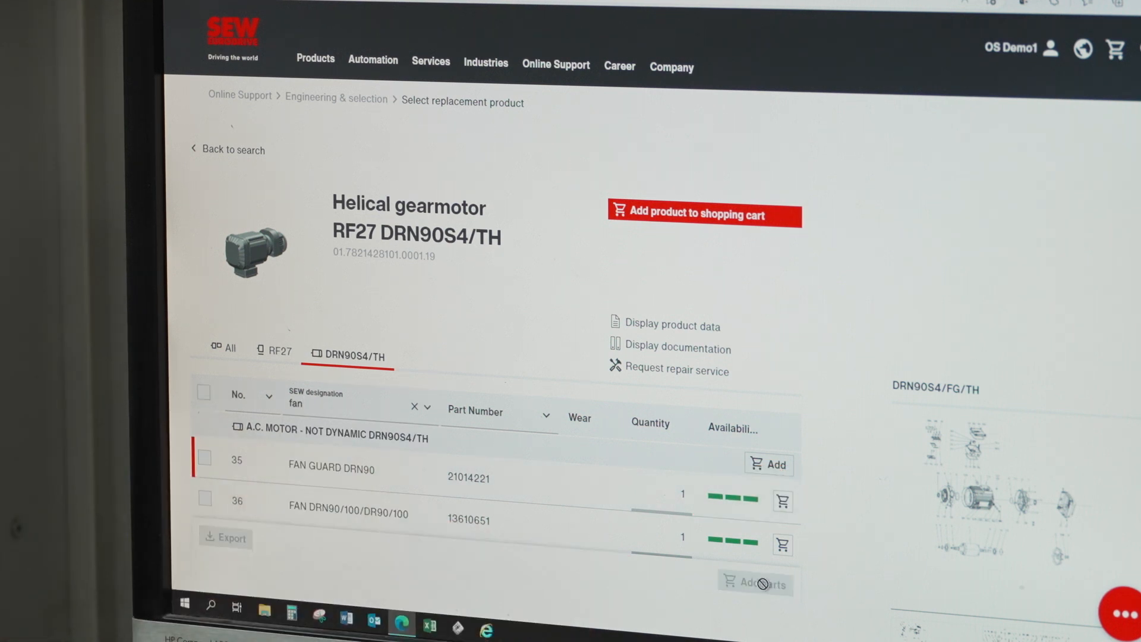
left_click(701, 213)
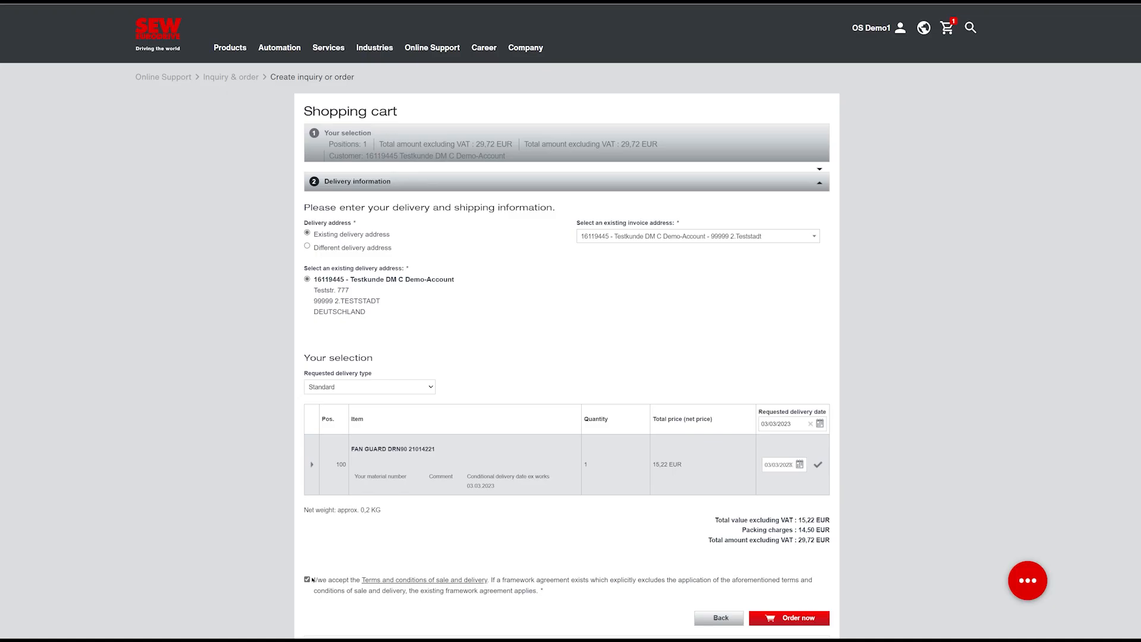
Place the fan guard order and leave the confirmation page
left_click(788, 617)
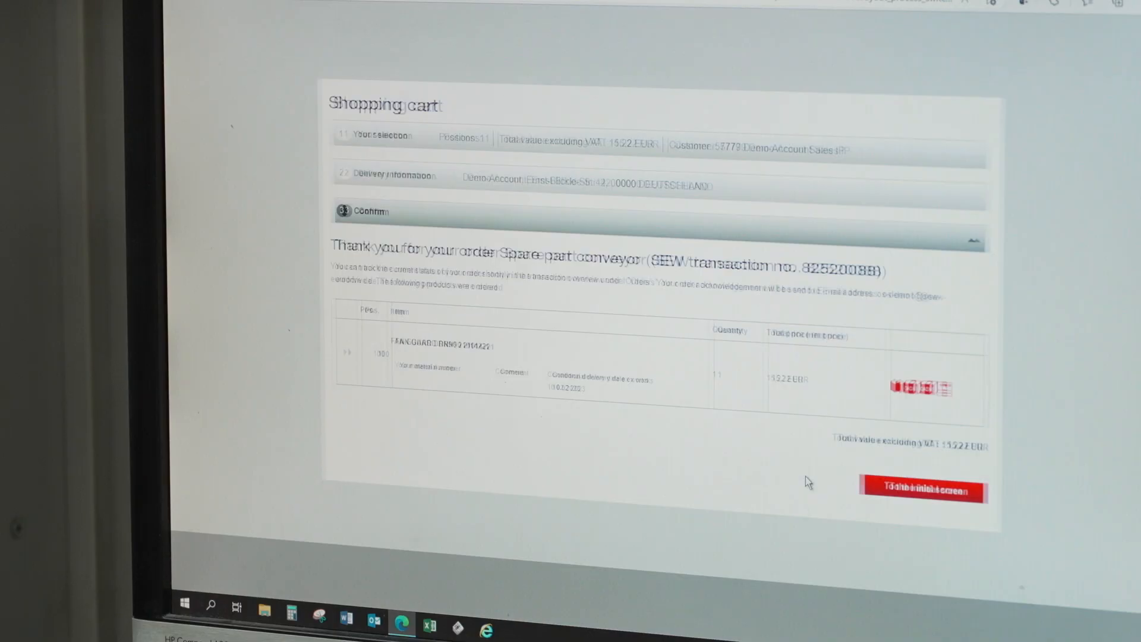
left_click(921, 490)
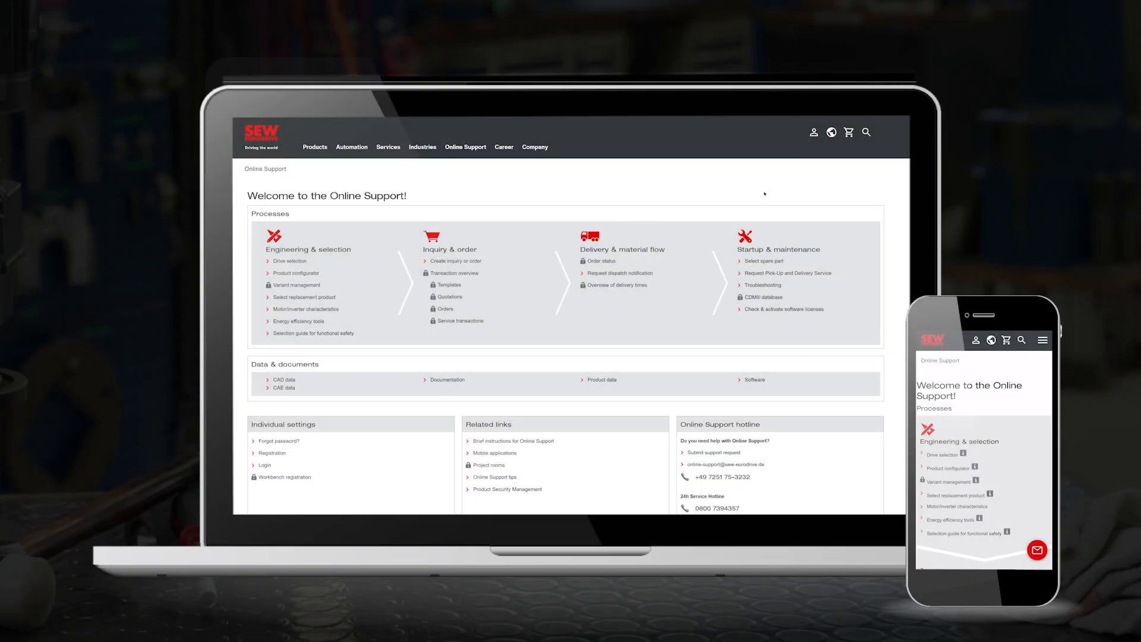
Open Register from the user icon and submit the completed registration form
left_click(814, 132)
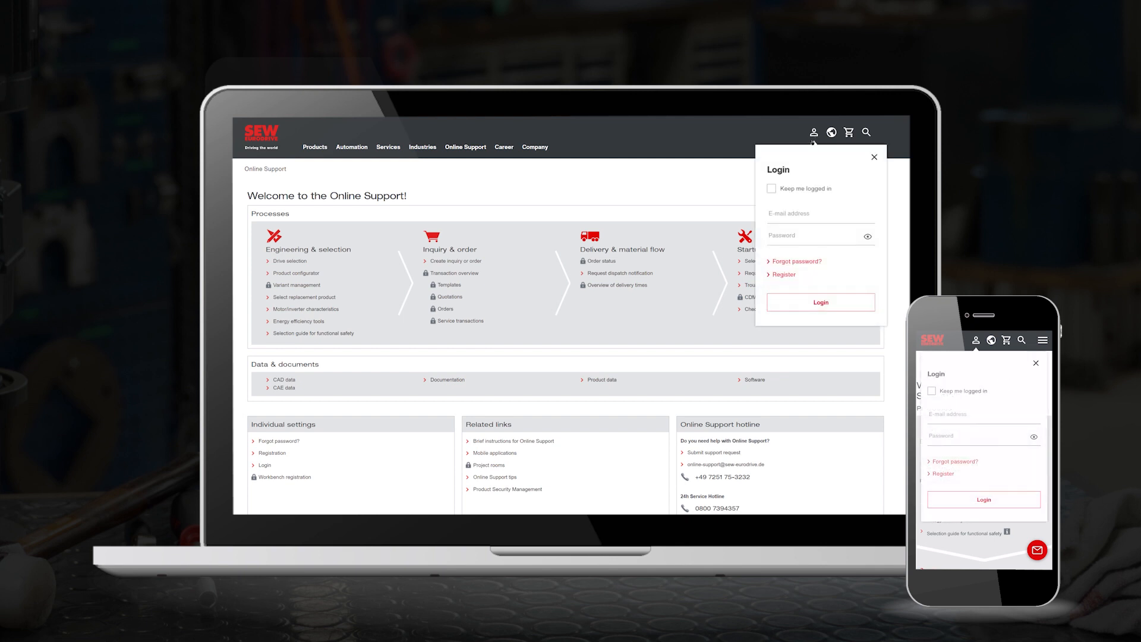
left_click(784, 275)
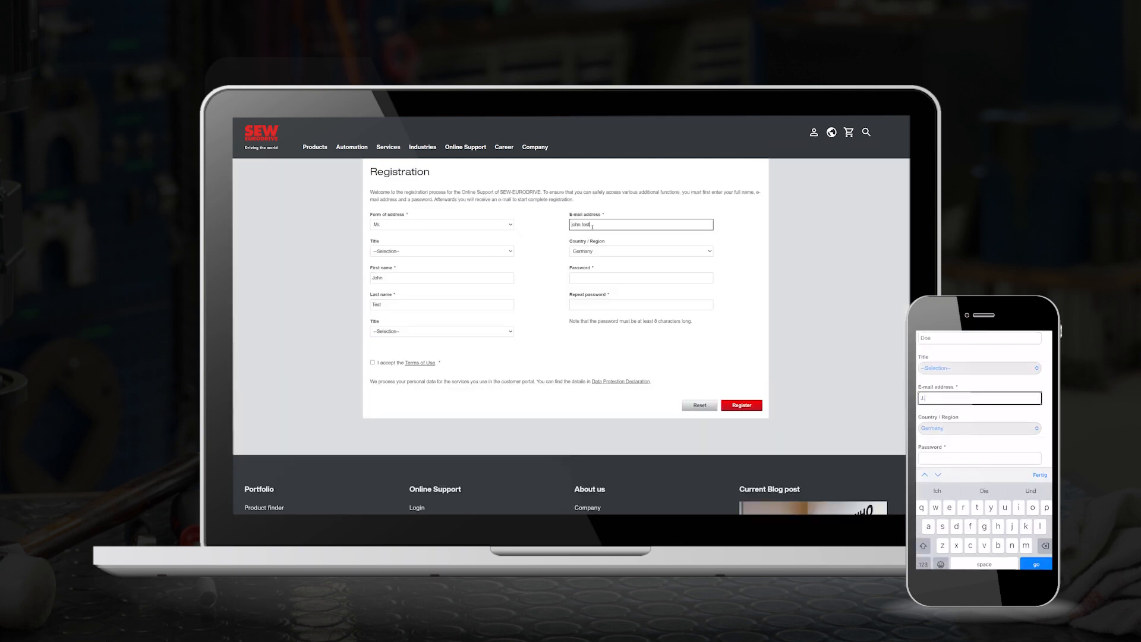
left_click(741, 405)
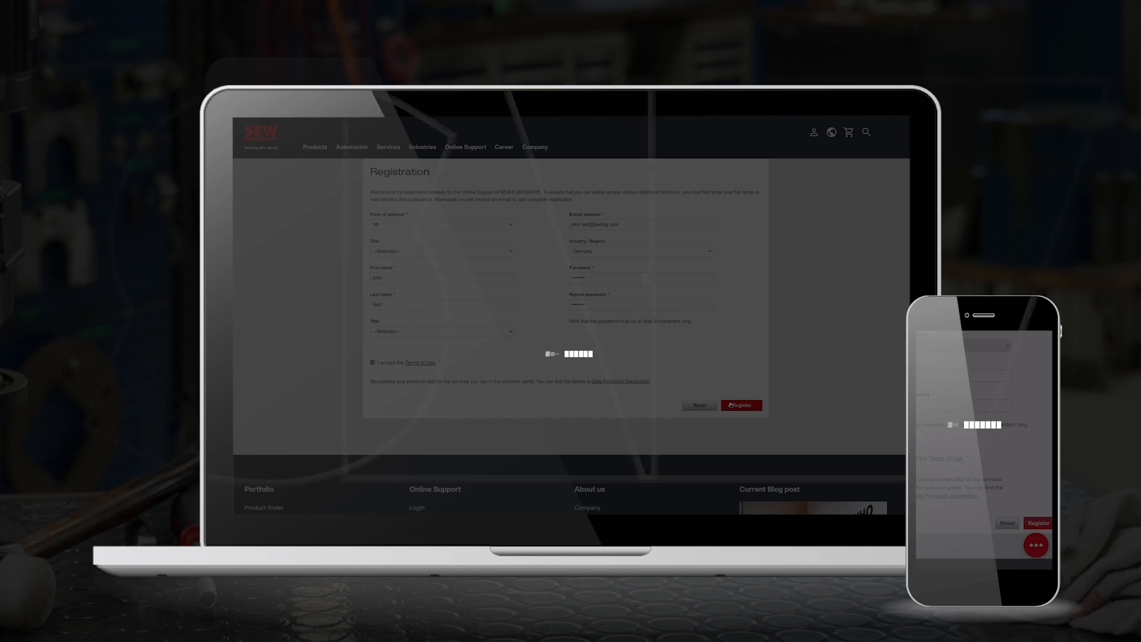